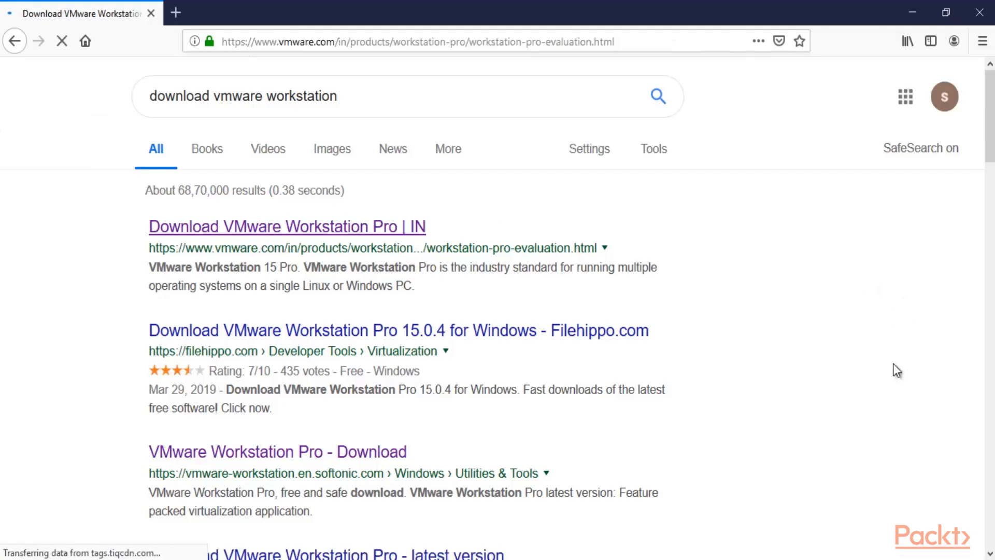
- Open and scroll the VMware Workstation Pro evaluation page, then type 'arp -d' in Terminal
{"action": "left_click", "coordinate": [287, 227]}
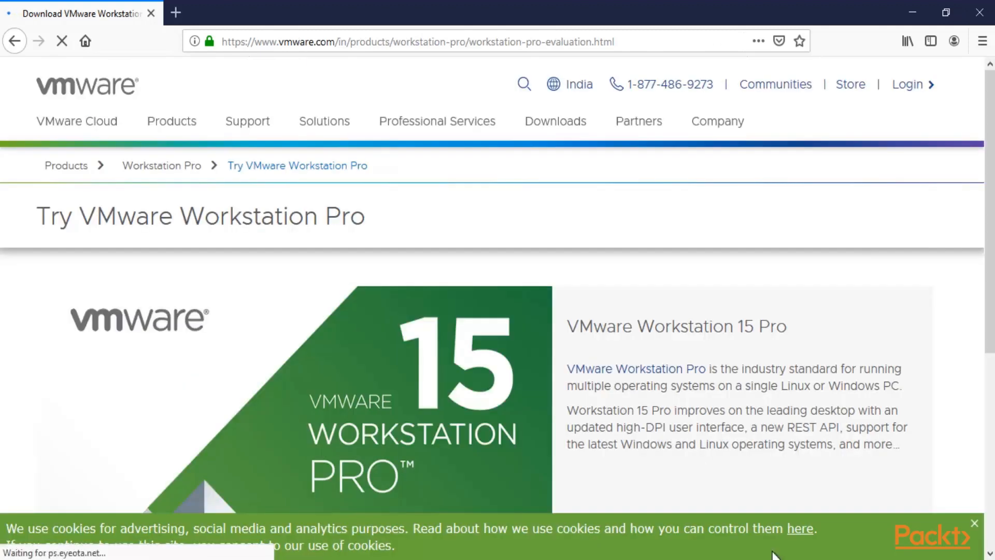
{"action": "scroll", "scroll_direction": "down", "scroll_amount": 3}
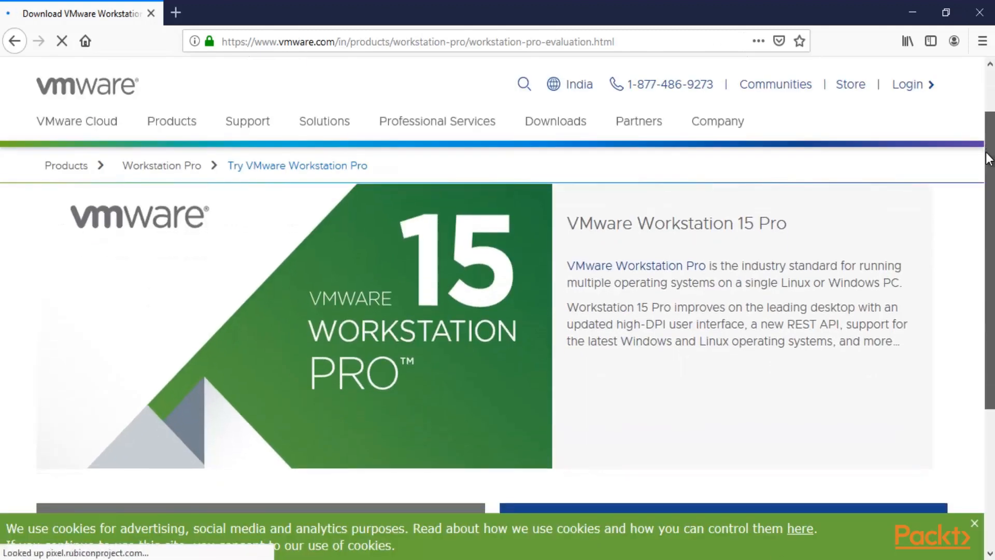
{"action": "scroll", "scroll_direction": "down", "scroll_amount": 3}
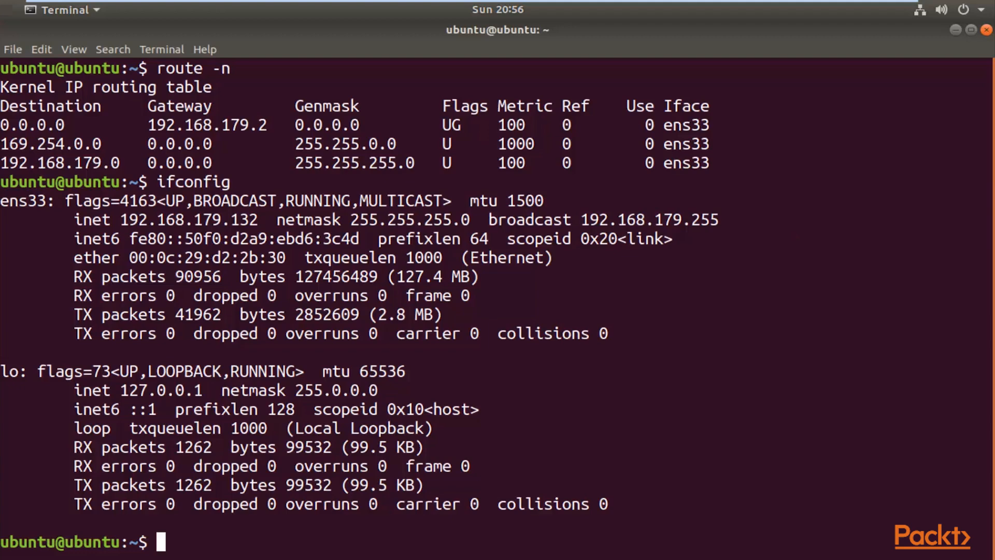
{"action": "type", "text": "arp -d"}
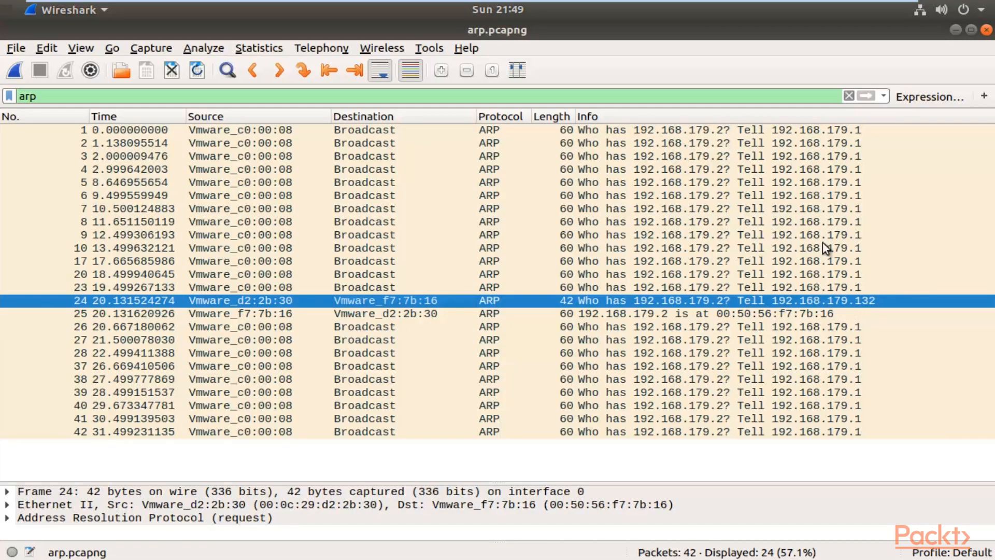
{"action": "mouse_move", "coordinate": [342, 305]}
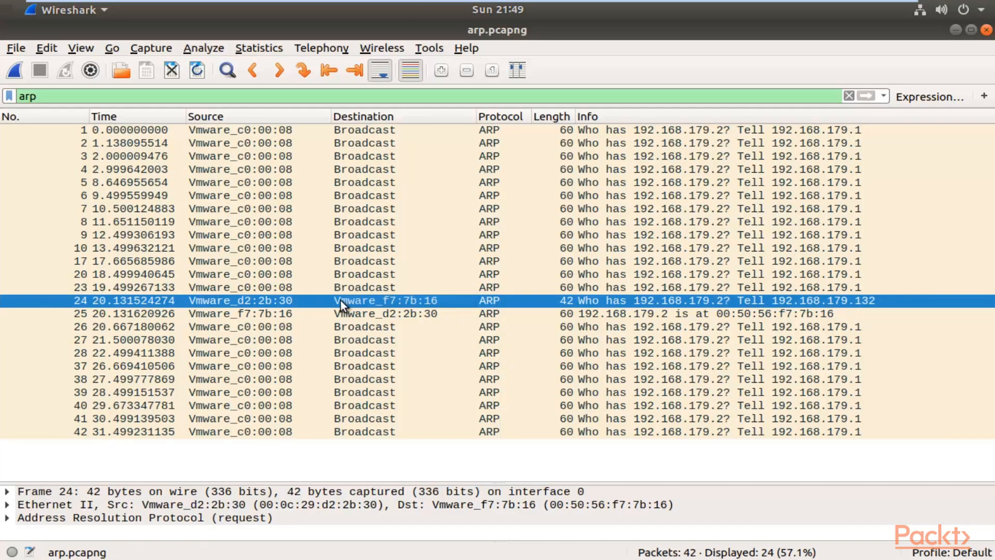
{"action": "mouse_move", "coordinate": [381, 308]}
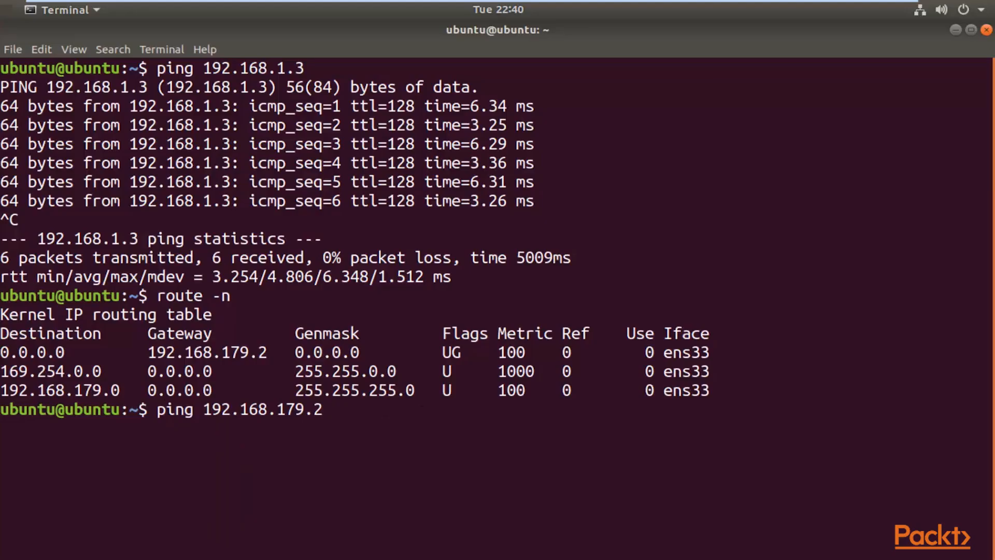
- Run 'ping 192.168.179.2' to ping the default gateway
{"action": "key", "text": "Return"}
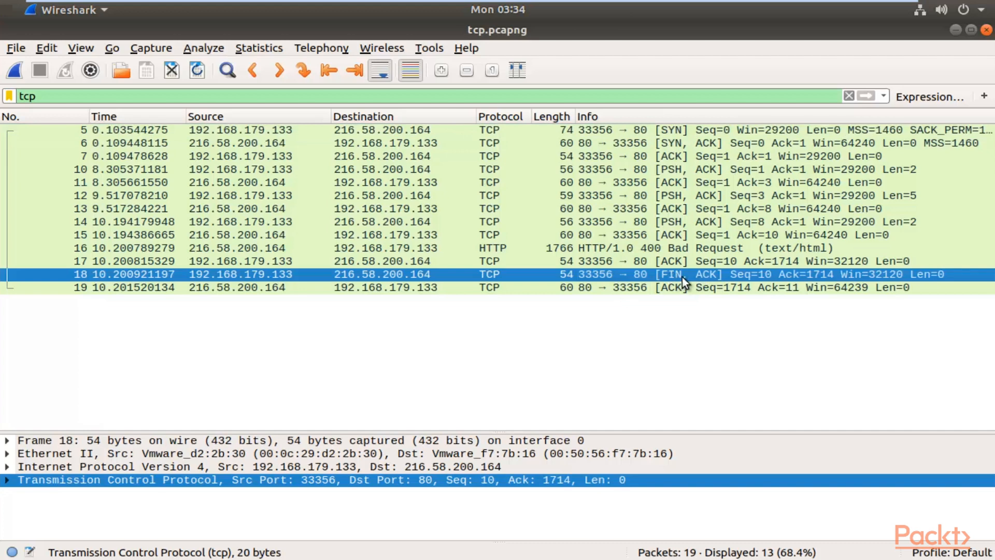
{"action": "mouse_move", "coordinate": [698, 281]}
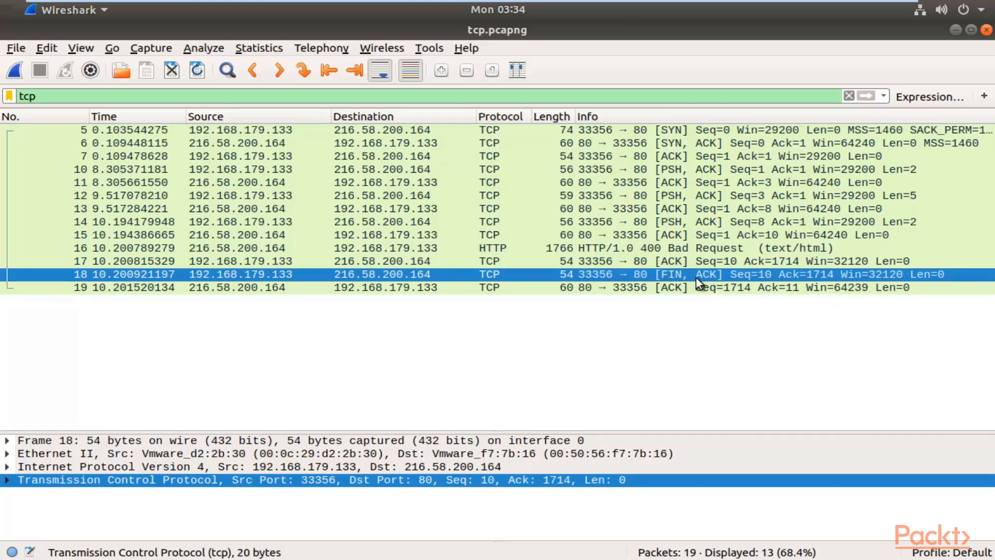
{"action": "mouse_move", "coordinate": [692, 162]}
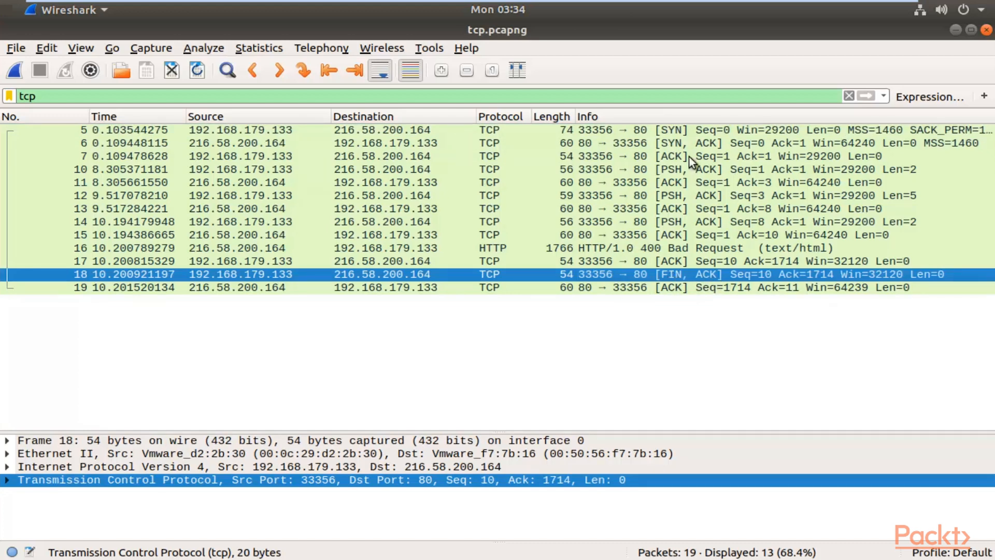
- Move from tcp.pcapng to a live ens33 capture, then ssl.pcapng filtered by ssl
{"action": "left_click", "coordinate": [14, 69]}
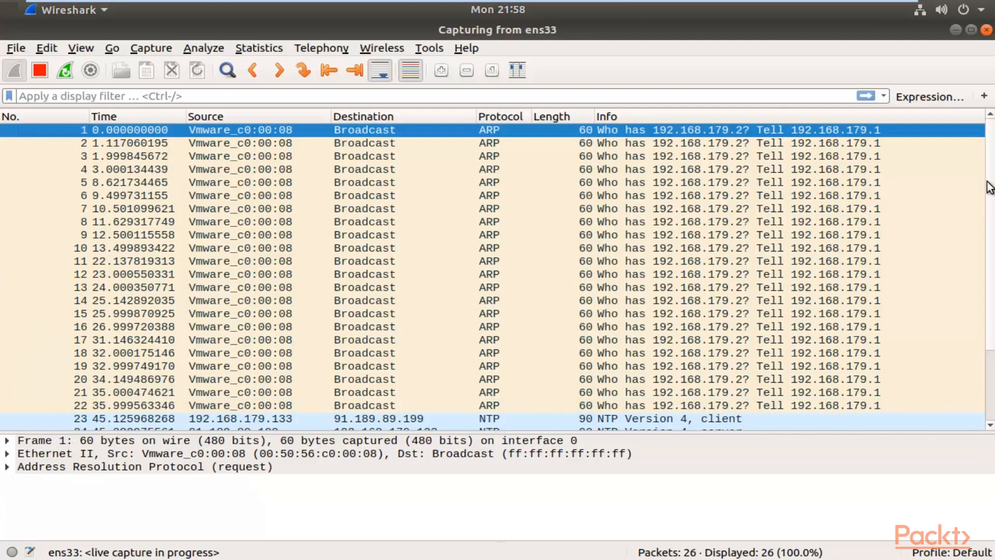
{"action": "mouse_move", "coordinate": [850, 229]}
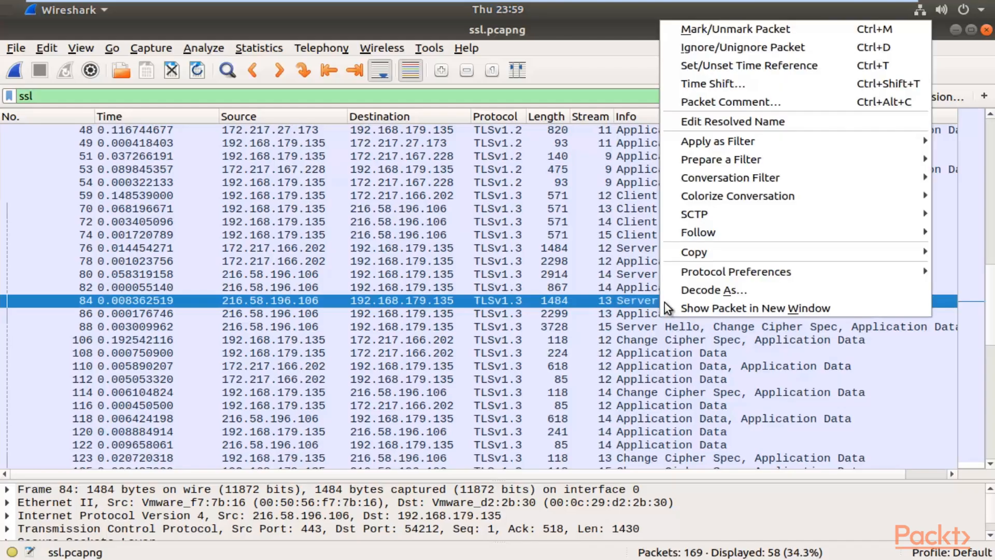
{"action": "left_click", "coordinate": [697, 232]}
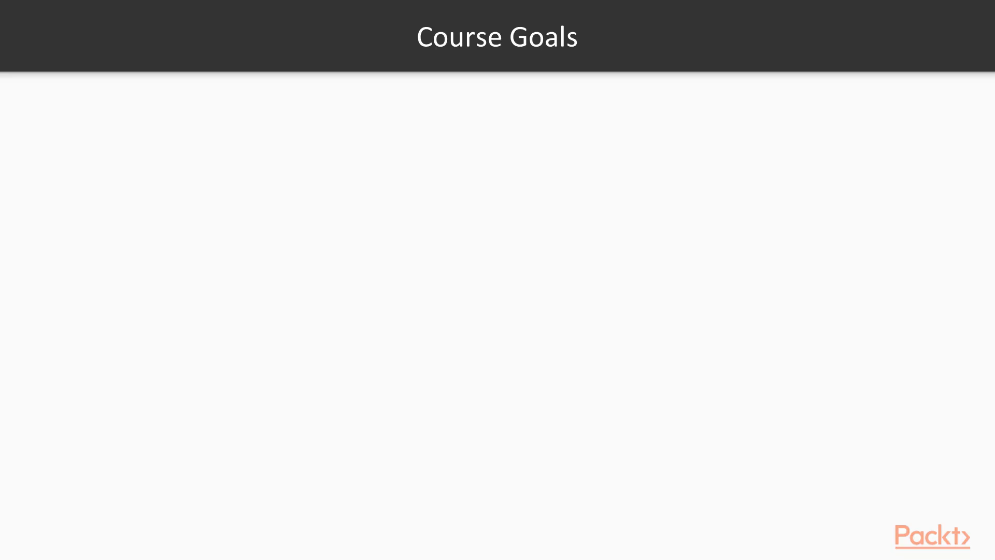
- Advance one slide to Lab Setup, showing the Linux and Windows machines
{"action": "key", "text": "right"}
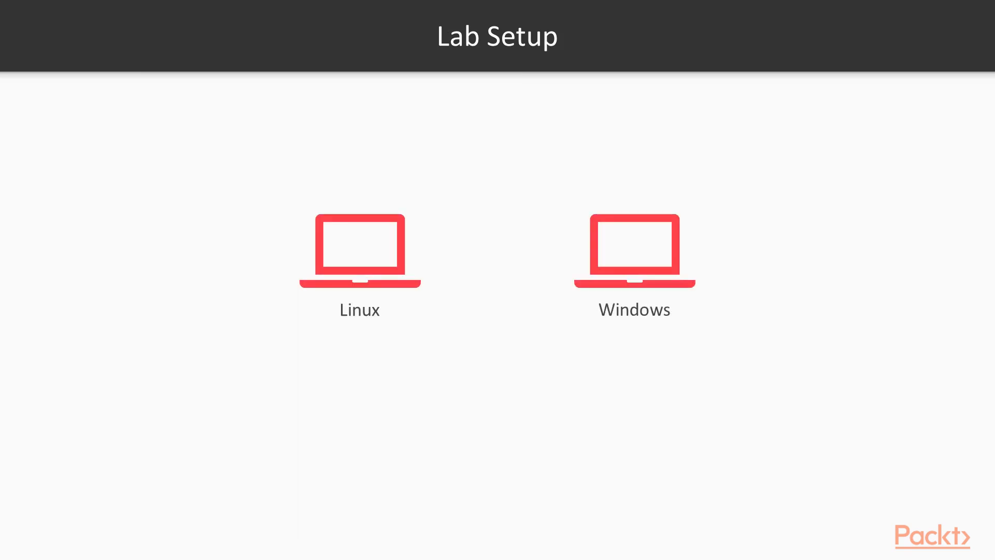